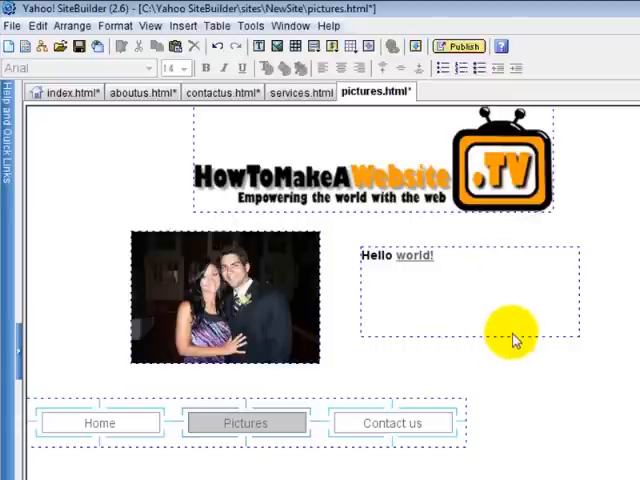
mouse_move(390, 196)
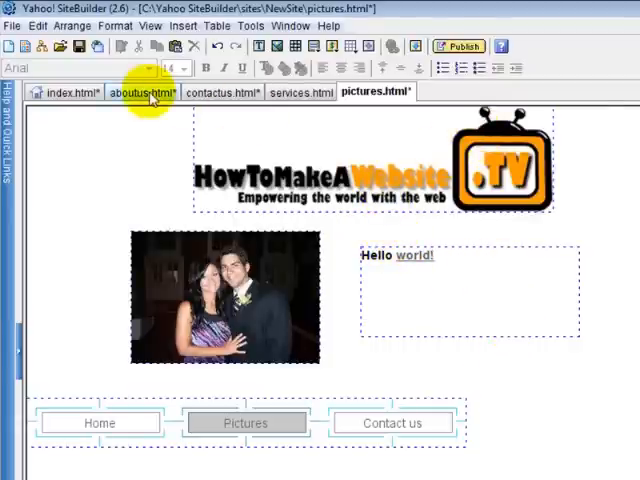
- Switch to the contactus.html page and scroll to its request-information form section
click(228, 92)
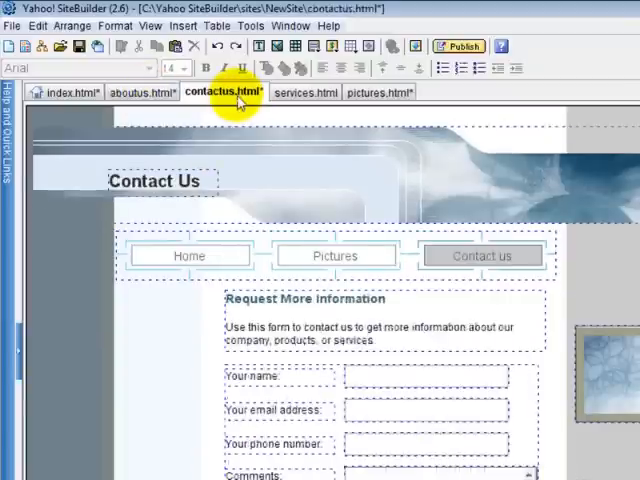
scroll(down, 3)
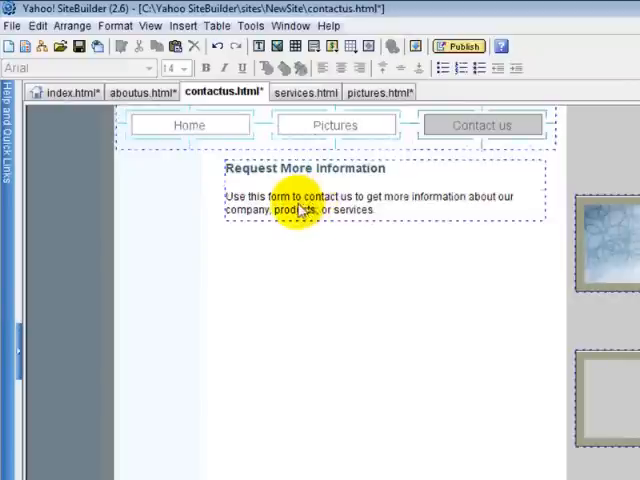
- Insert a ready-made Feedback Form with name, email, company, job title, subject and comments fields
click(184, 24)
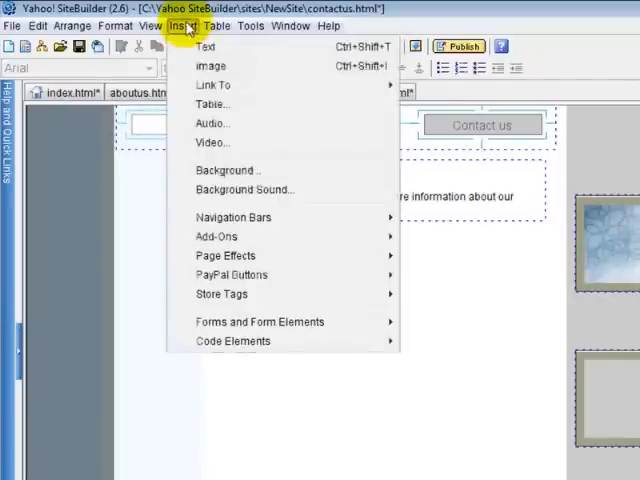
mouse_move(260, 320)
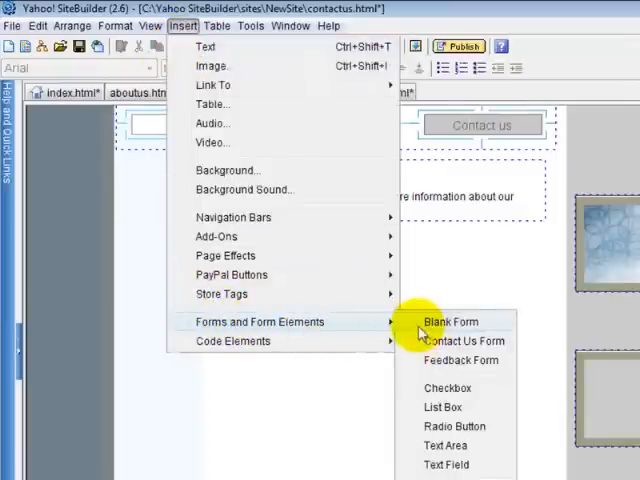
mouse_move(420, 348)
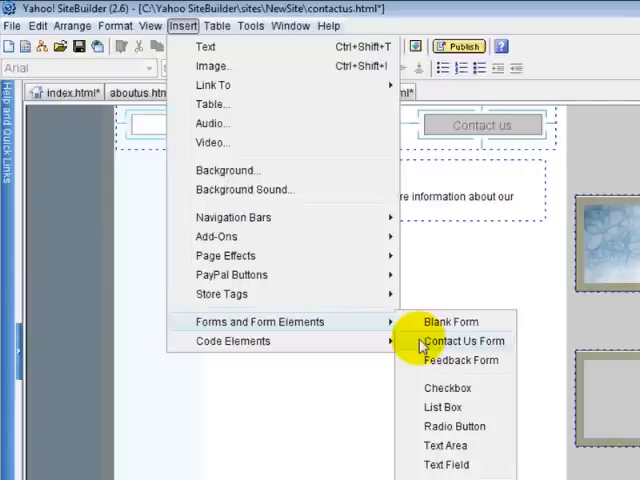
mouse_move(440, 360)
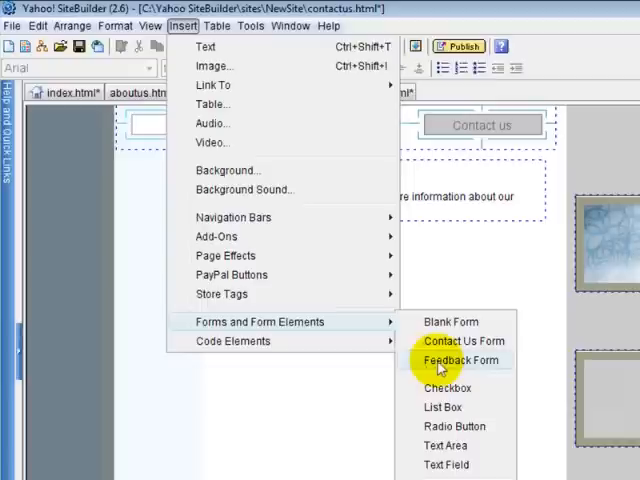
click(460, 360)
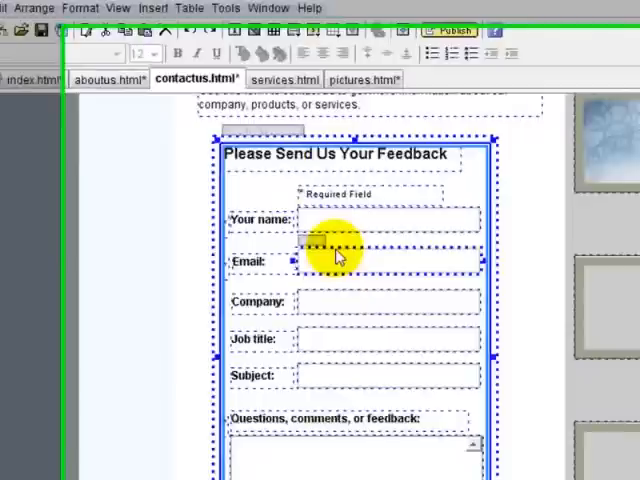
double_click(336, 258)
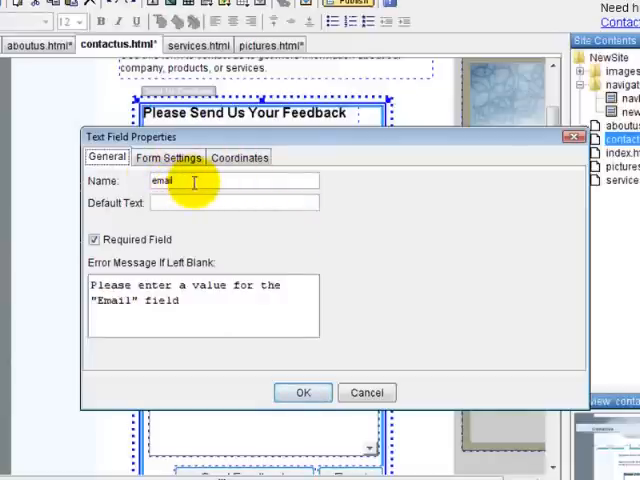
mouse_move(184, 200)
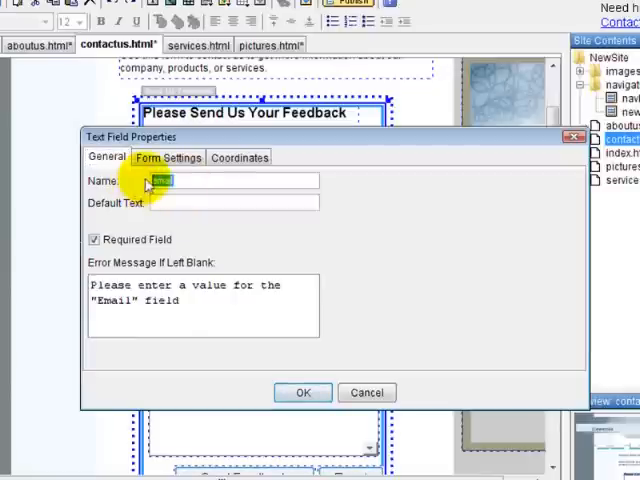
mouse_move(172, 202)
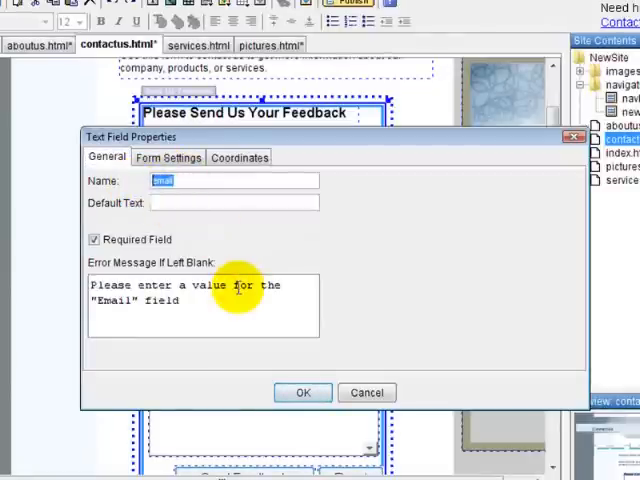
mouse_move(44, 180)
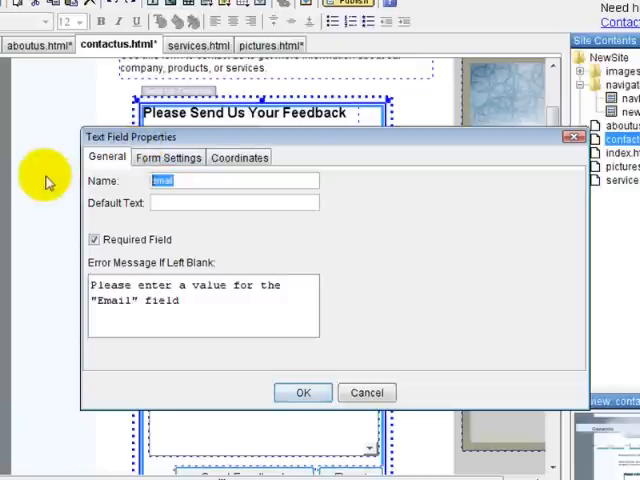
click(168, 156)
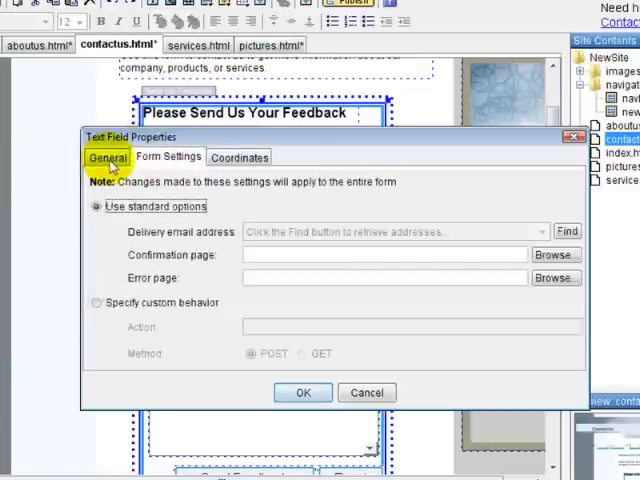
click(108, 156)
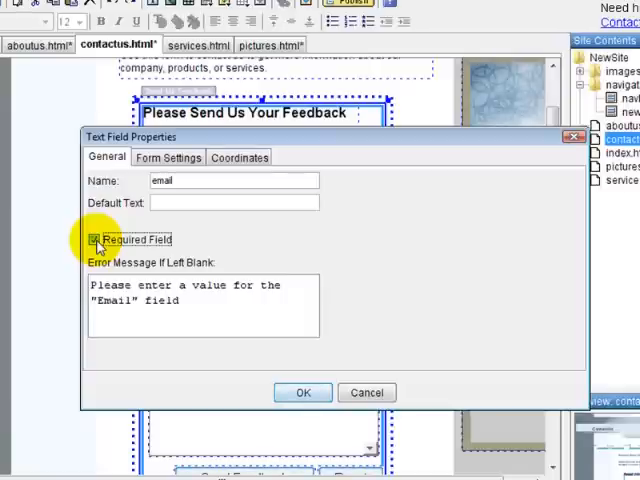
mouse_move(370, 290)
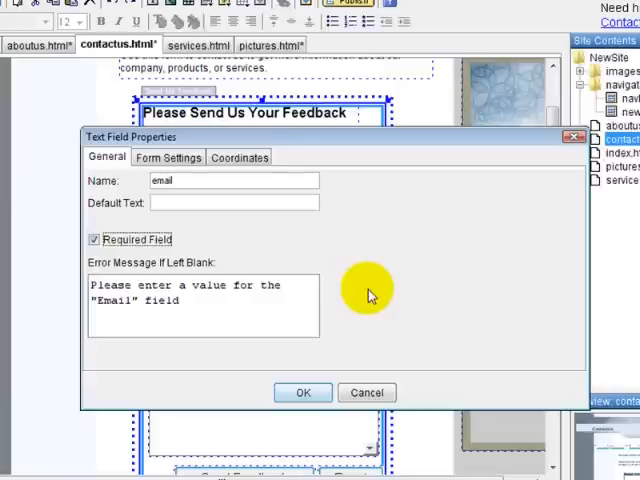
mouse_move(310, 392)
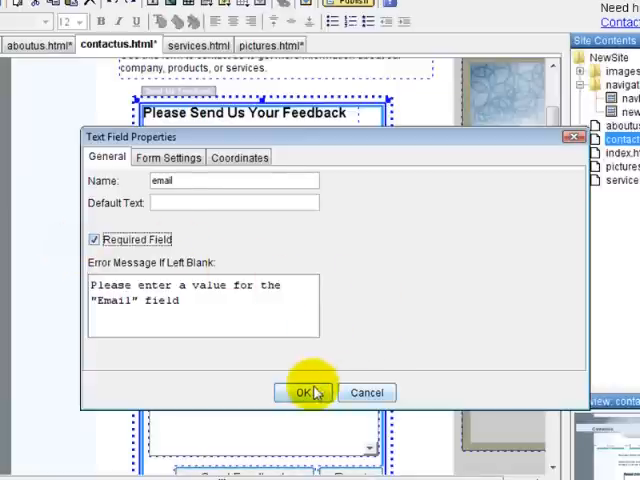
click(308, 392)
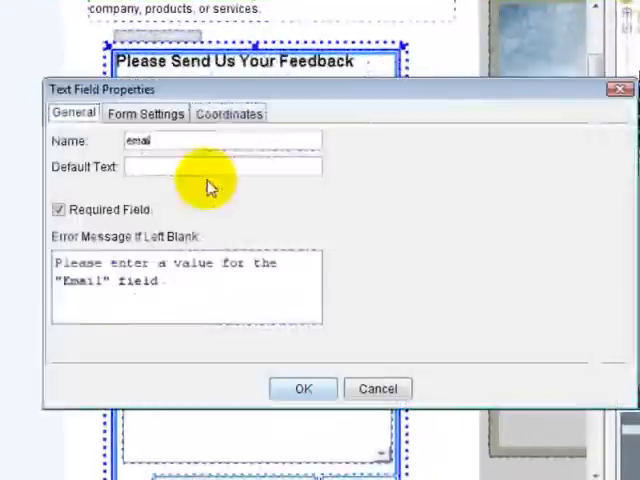
- Rename the Email text field to 'address' so its label reads Address
text(aad)
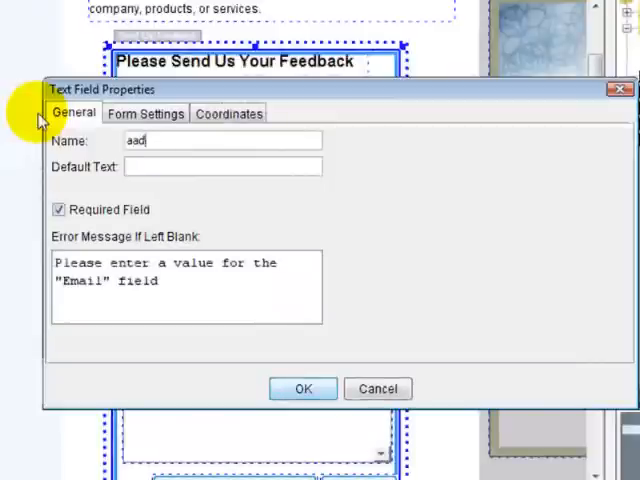
text(address)
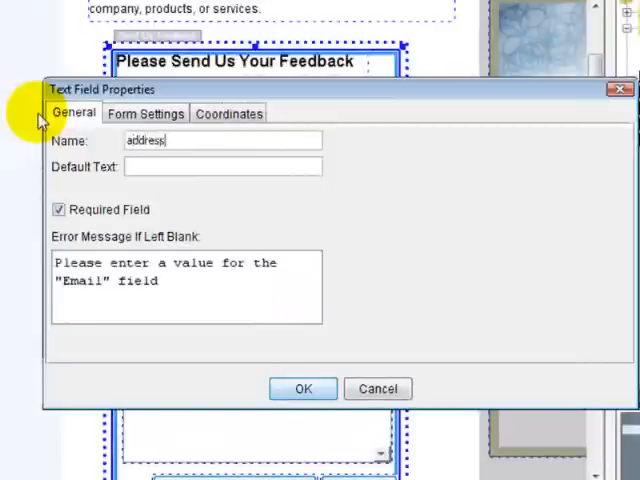
click(304, 388)
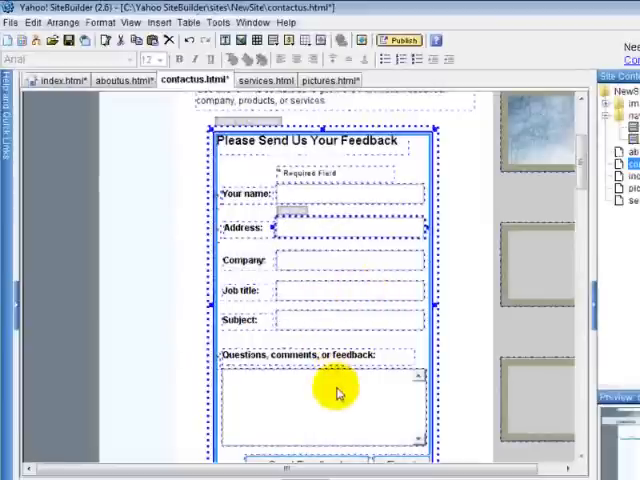
mouse_move(404, 324)
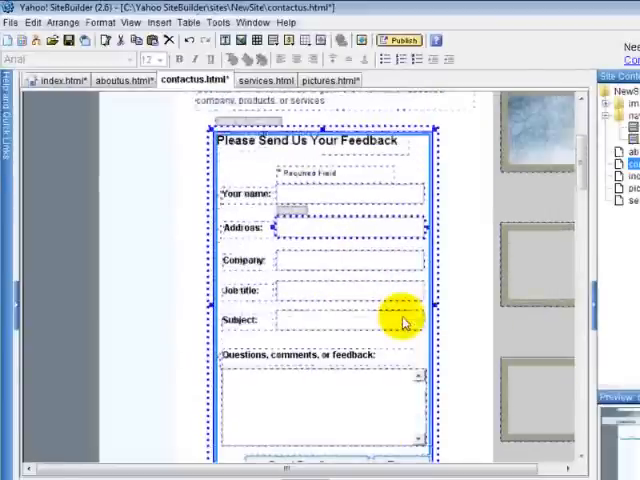
- Paste a copy of a text field directly below the Subject field
scroll(down, 3)
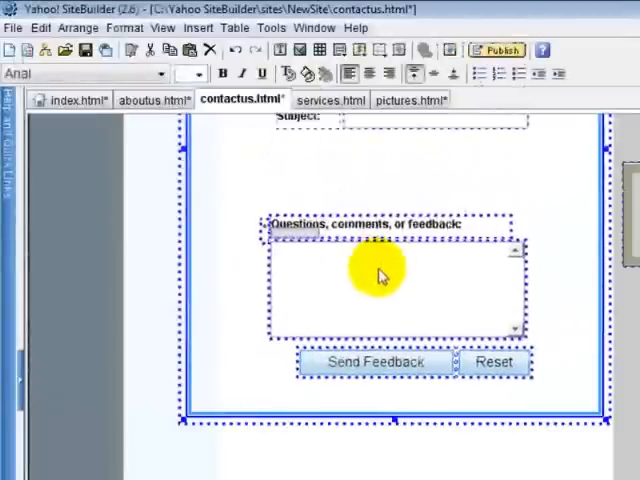
scroll(up, 3)
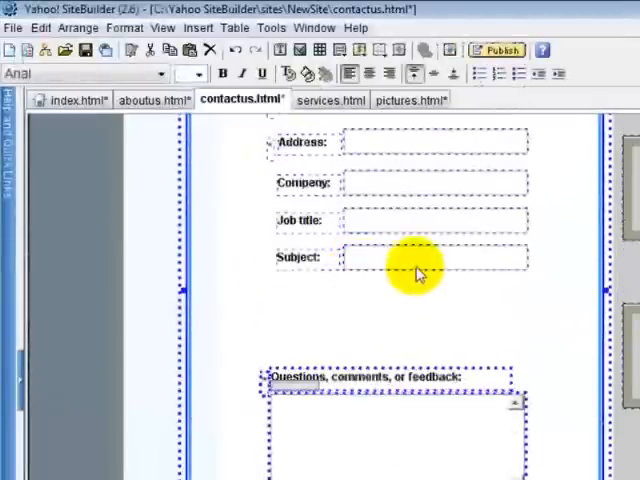
right_click(416, 260)
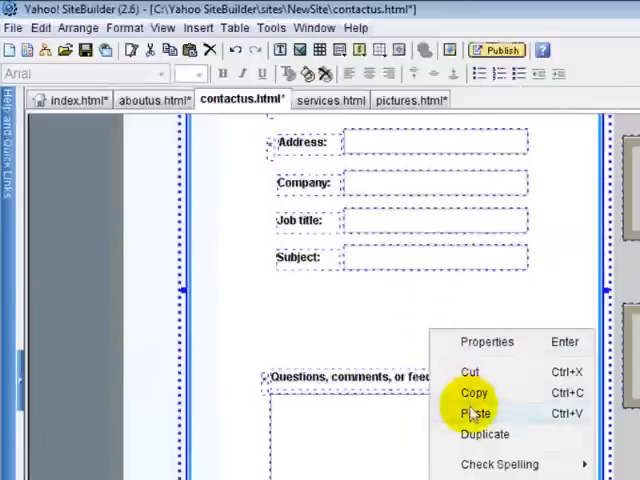
click(474, 412)
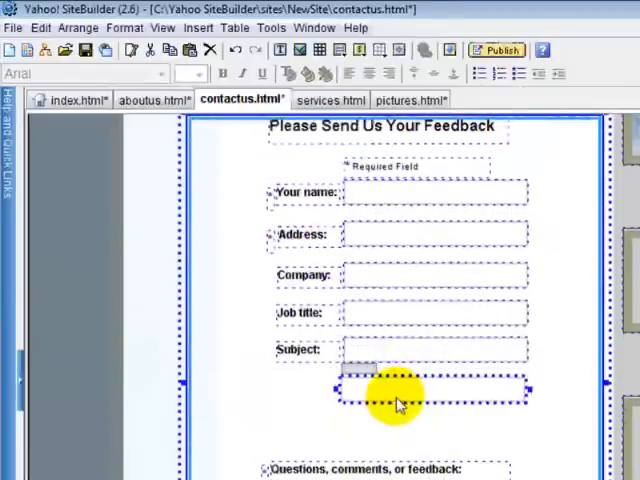
mouse_move(436, 400)
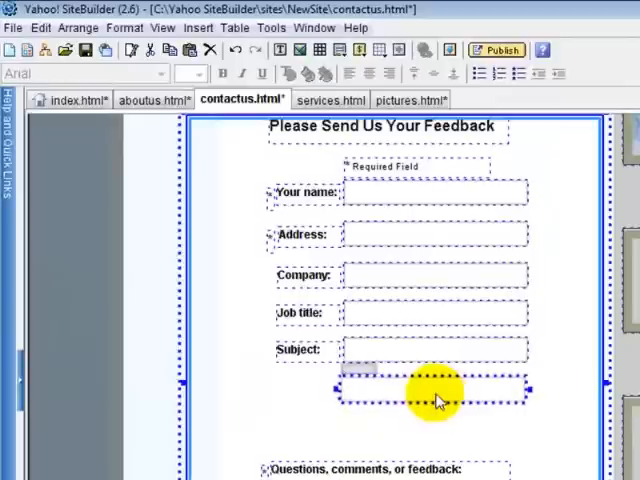
mouse_move(496, 400)
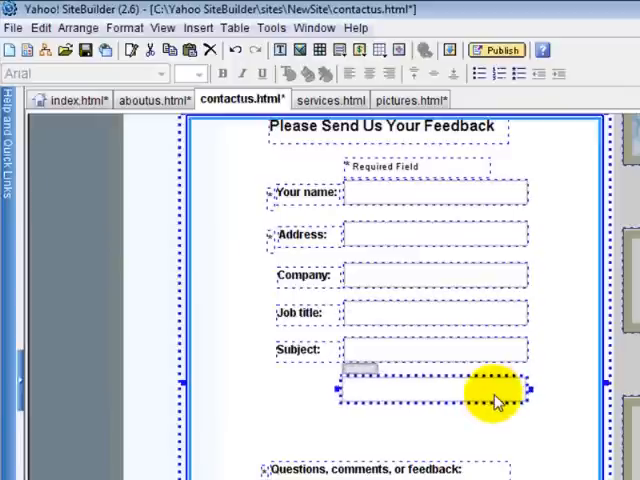
mouse_move(284, 436)
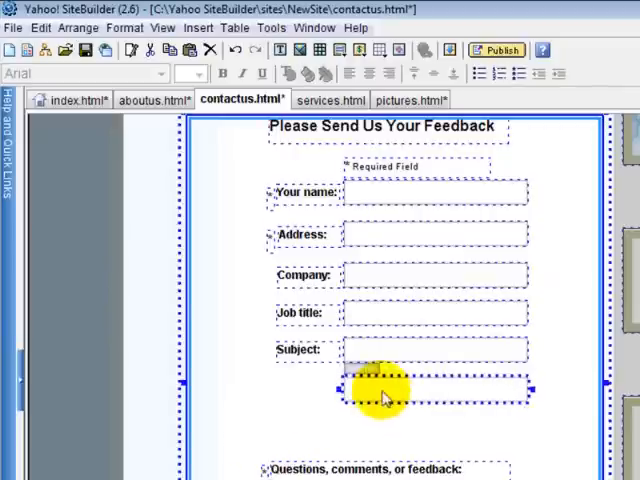
- Name the new field below Subject 'what time to call' in its Text Field Properties
click(410, 350)
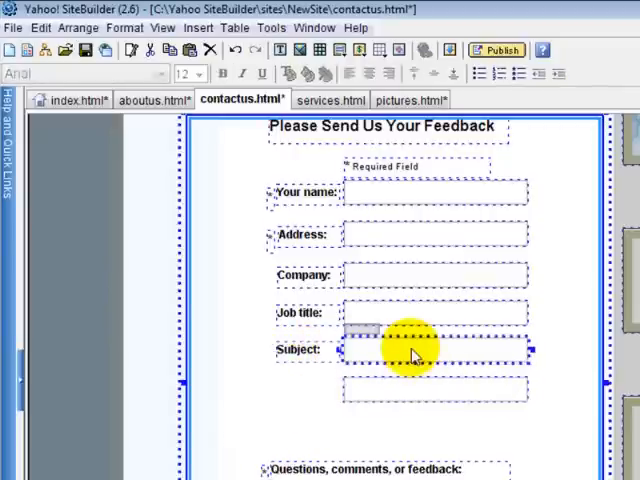
double_click(412, 350)
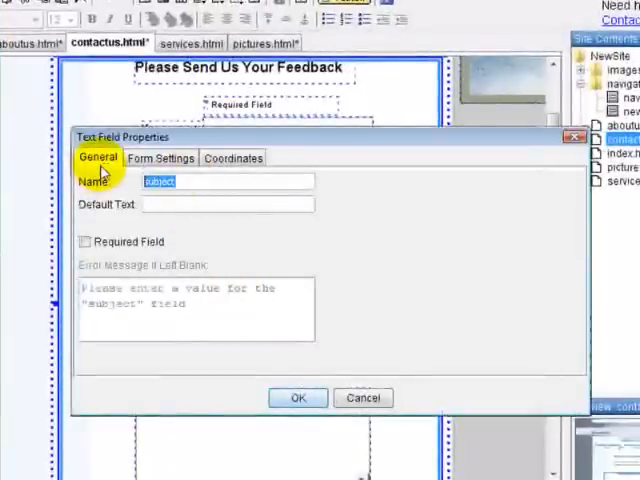
text(what)
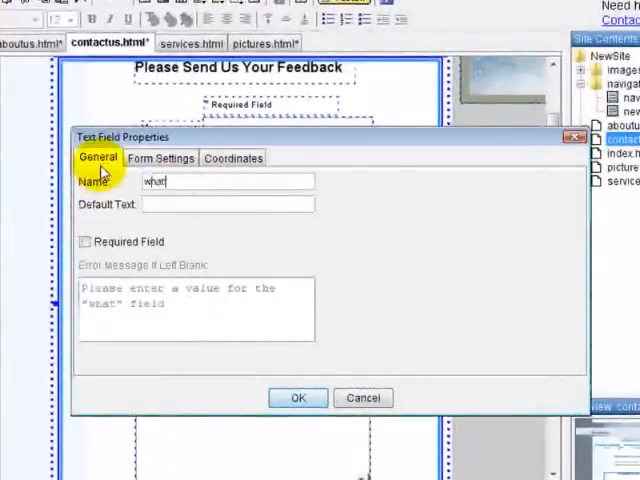
text(tine)
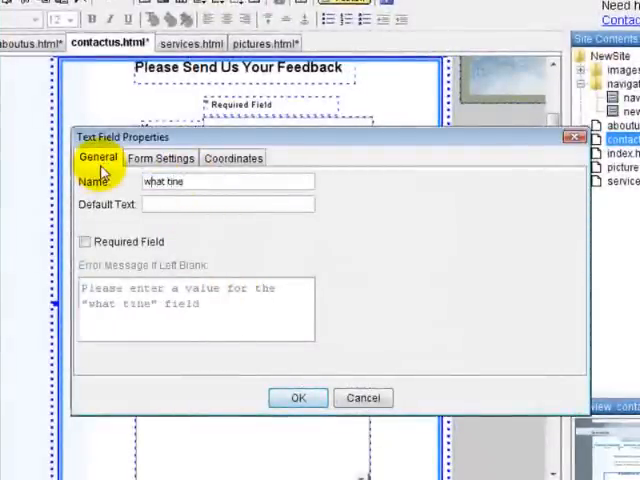
text(to call)
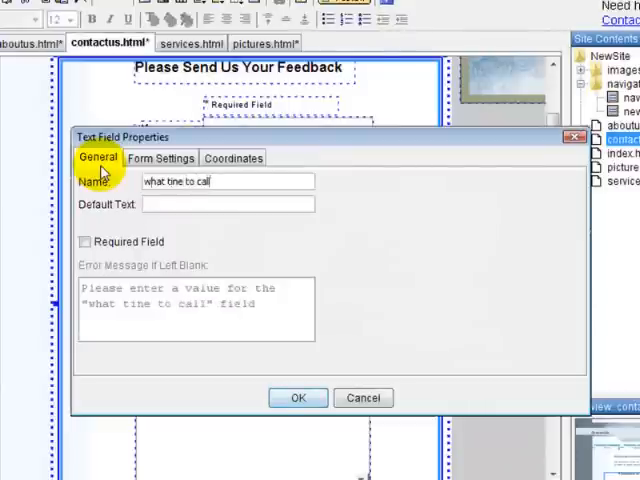
mouse_move(160, 158)
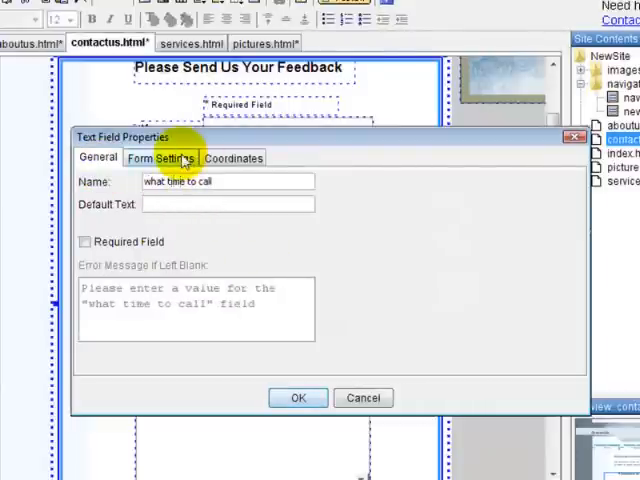
click(296, 396)
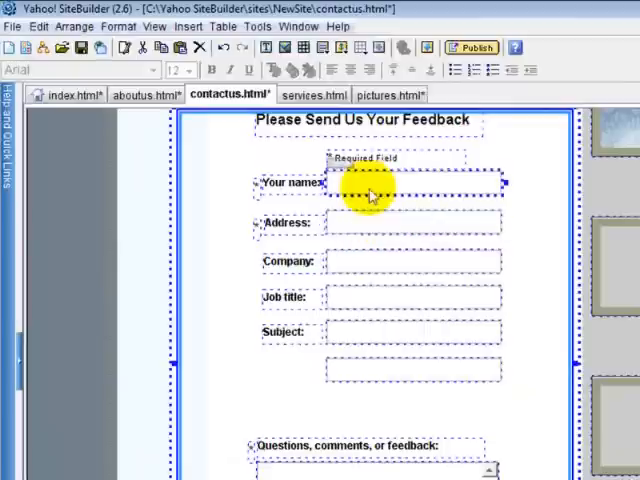
- Bring up the Send Feedback button's Form Settings for submission delivery
scroll(down, 3)
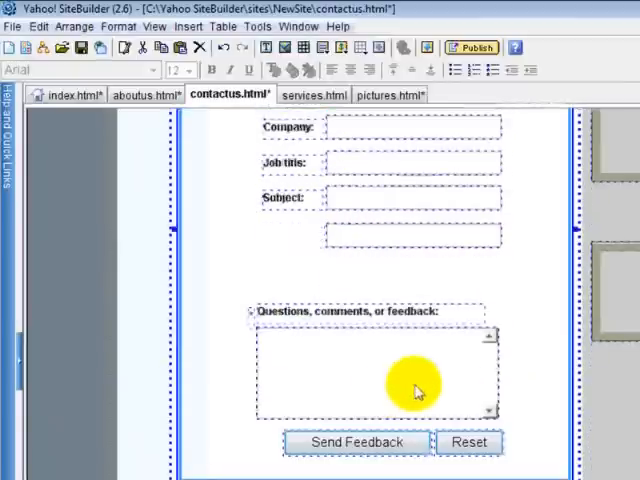
scroll(down, 3)
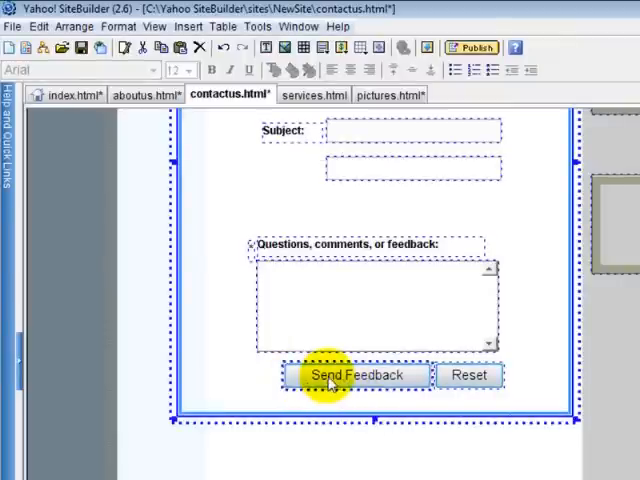
double_click(356, 374)
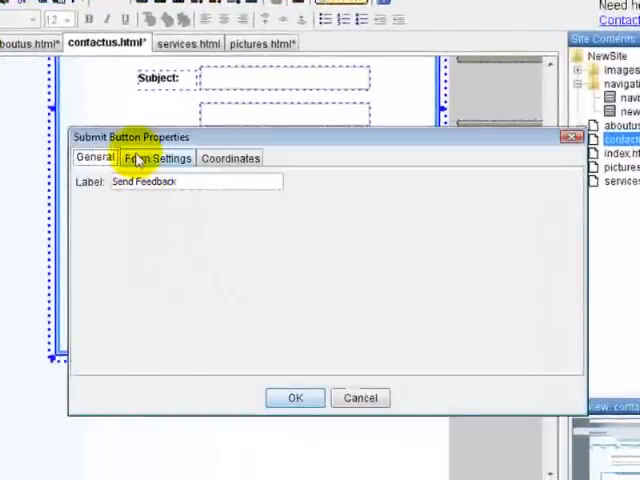
click(156, 156)
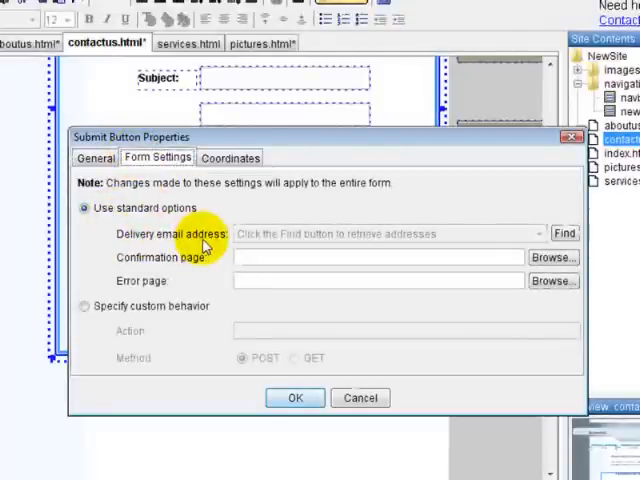
mouse_move(392, 240)
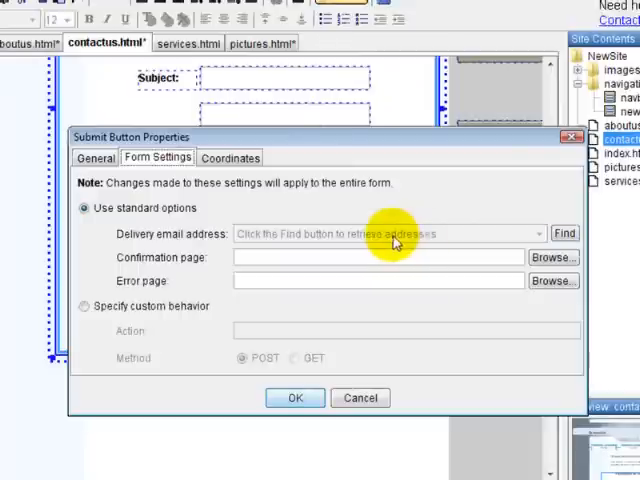
mouse_move(442, 232)
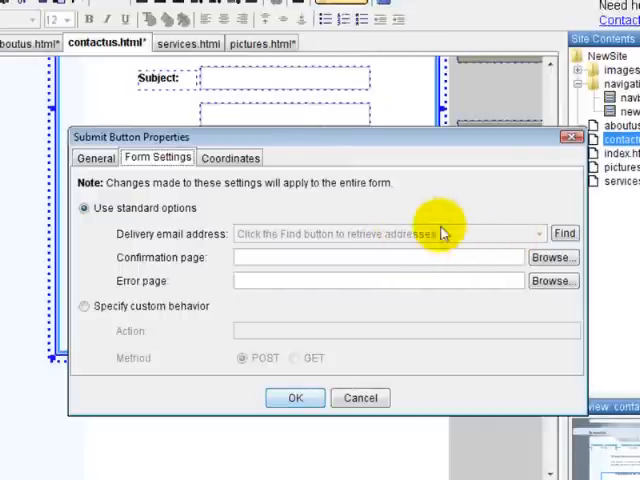
- Sign in to Yahoo via Find to retrieve available delivery email addresses
click(564, 232)
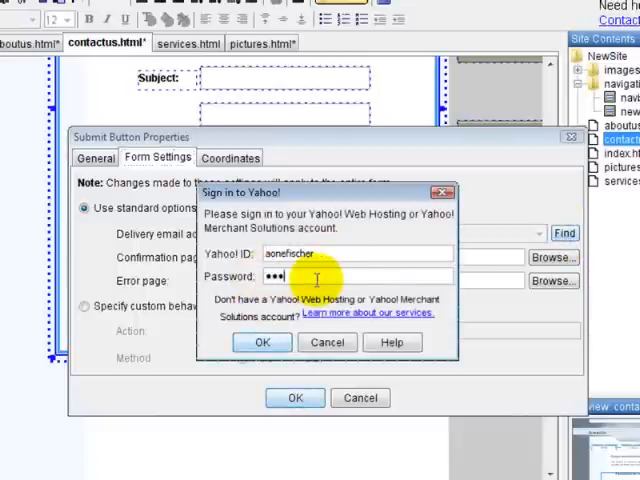
click(262, 342)
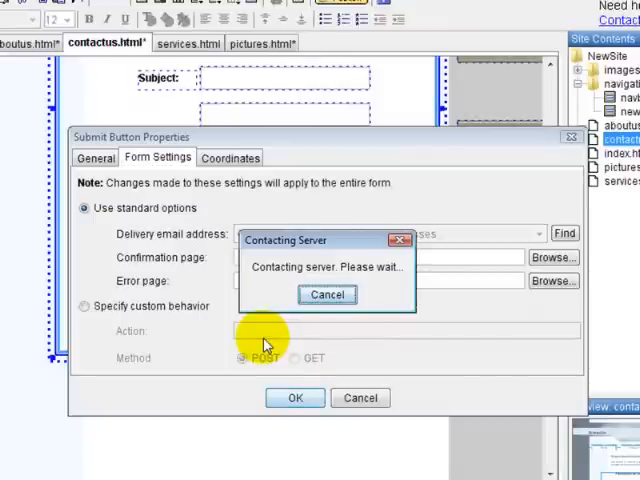
click(328, 296)
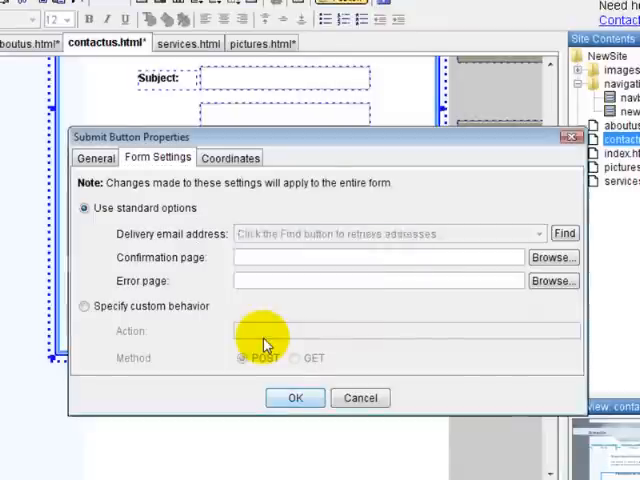
- Pick the site domain and choose its address as the form's delivery email address
click(564, 232)
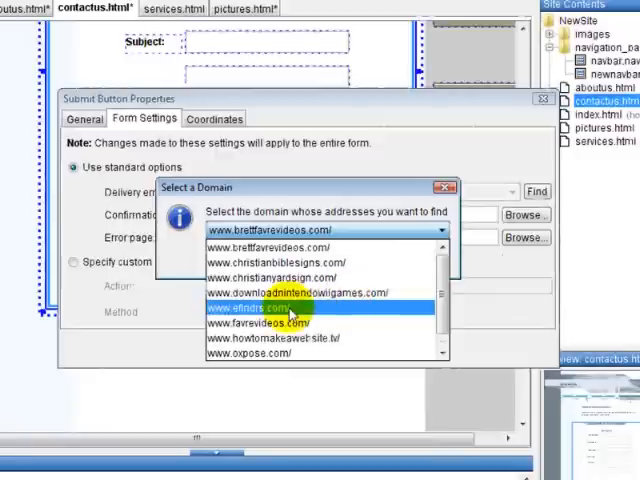
click(446, 188)
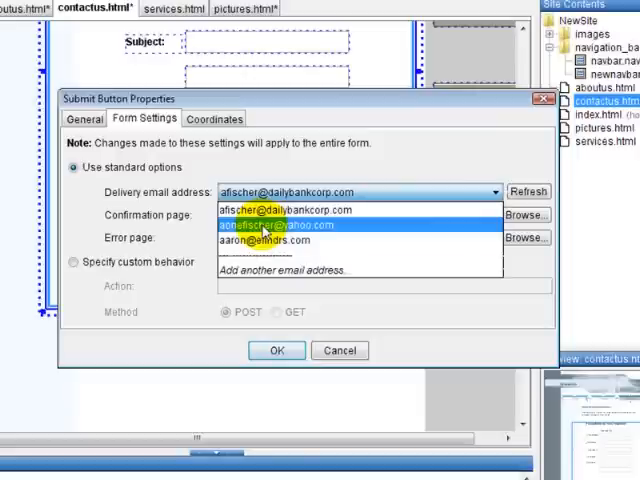
click(264, 240)
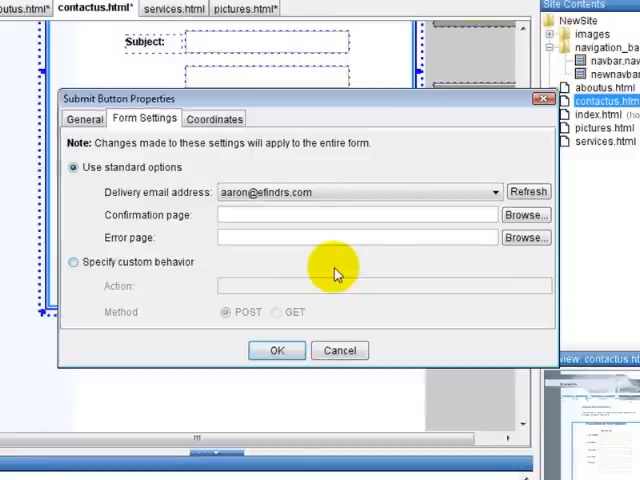
mouse_move(528, 214)
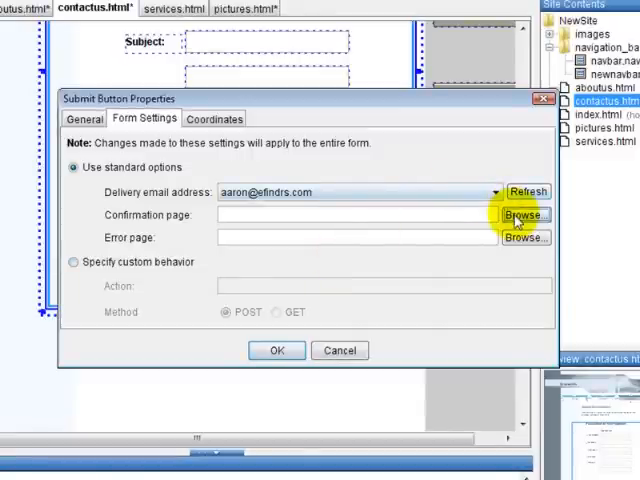
click(528, 214)
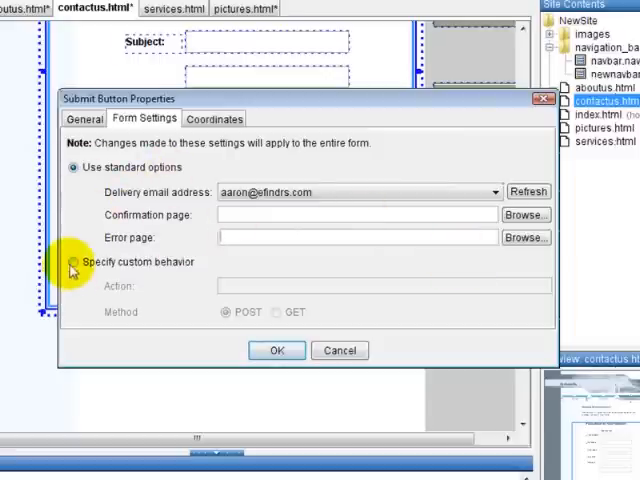
click(72, 262)
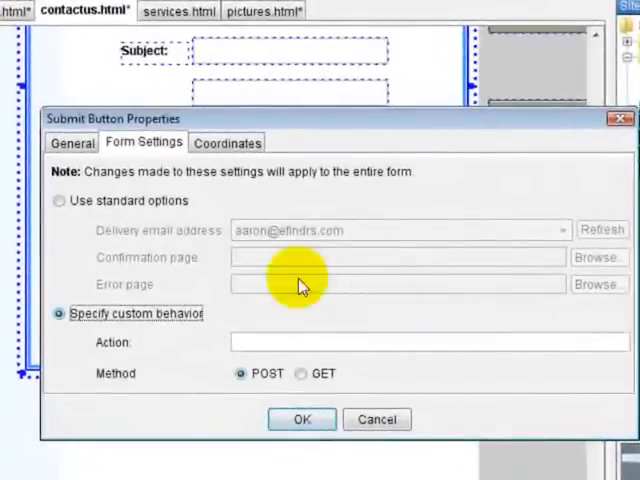
click(60, 200)
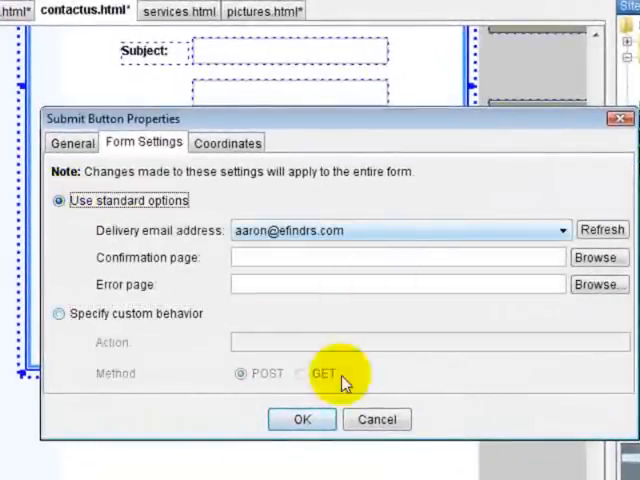
click(300, 420)
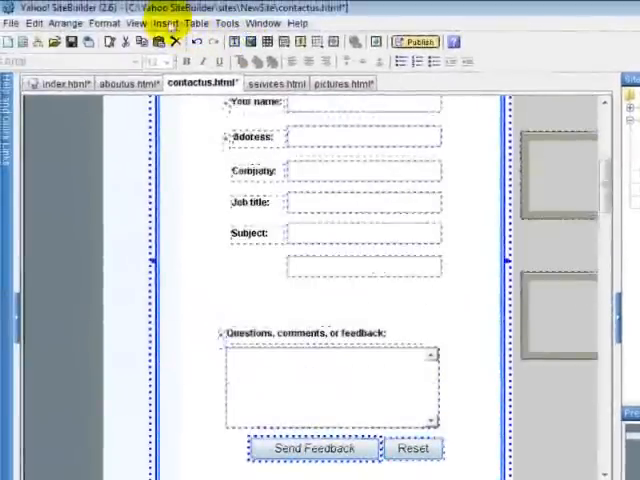
- Add an unchecked checkbox named 'large ts' below the Subject field
click(166, 24)
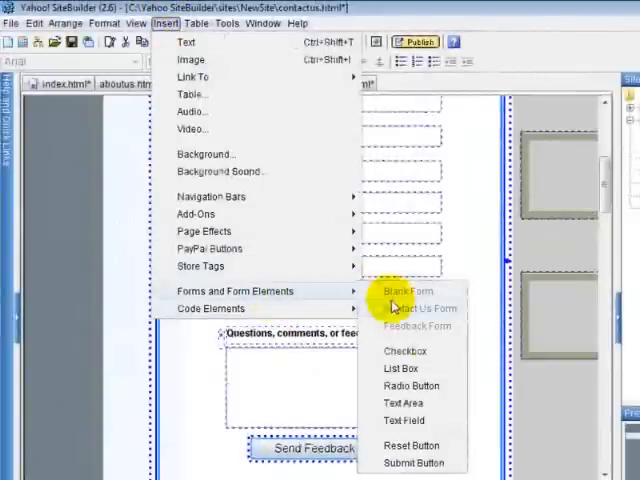
click(404, 352)
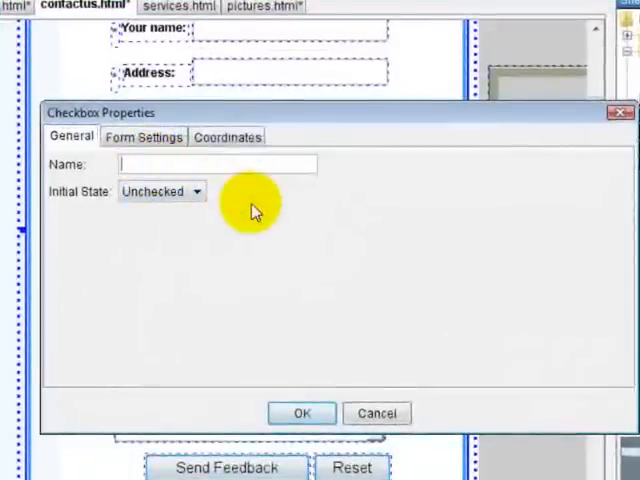
text(check)
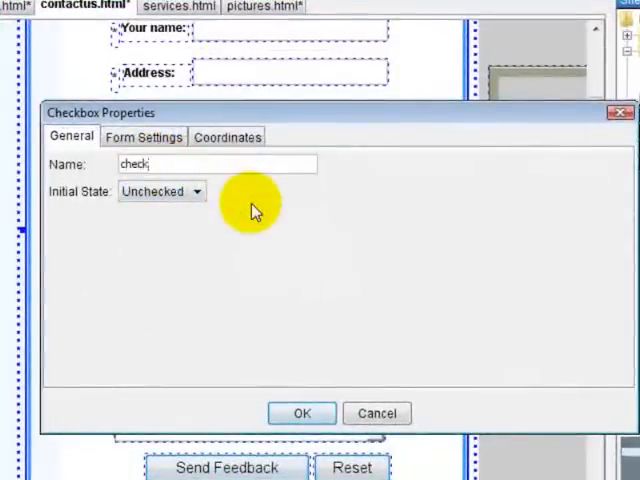
click(300, 412)
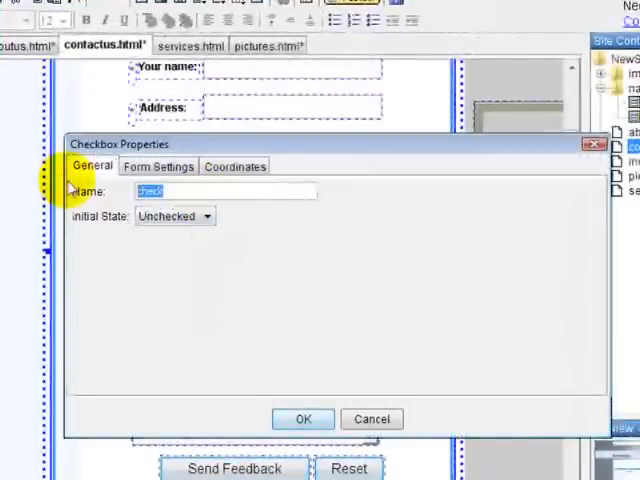
text(large)
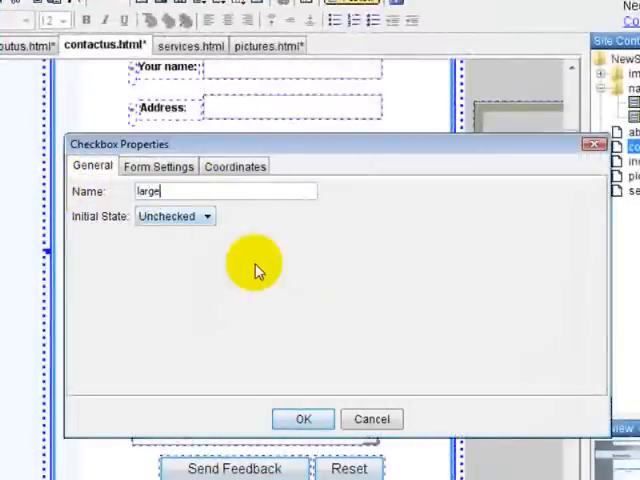
text(ts)
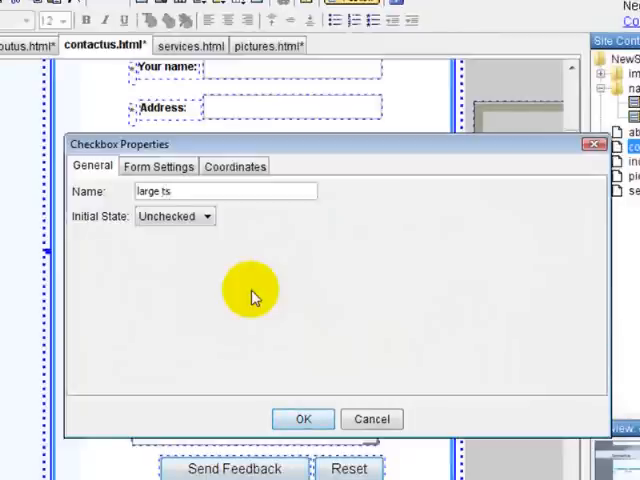
click(304, 418)
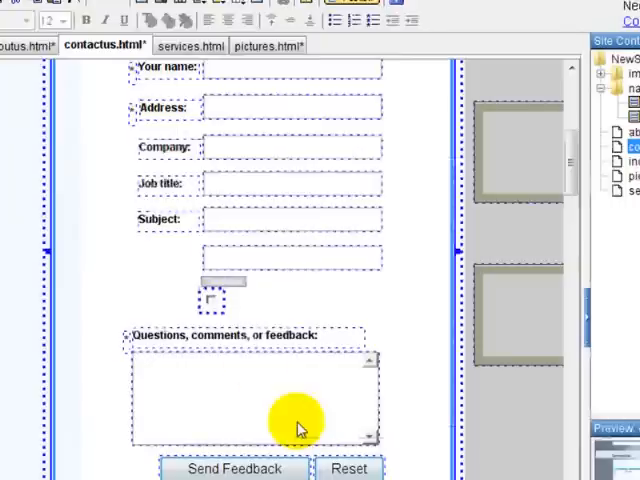
mouse_move(212, 302)
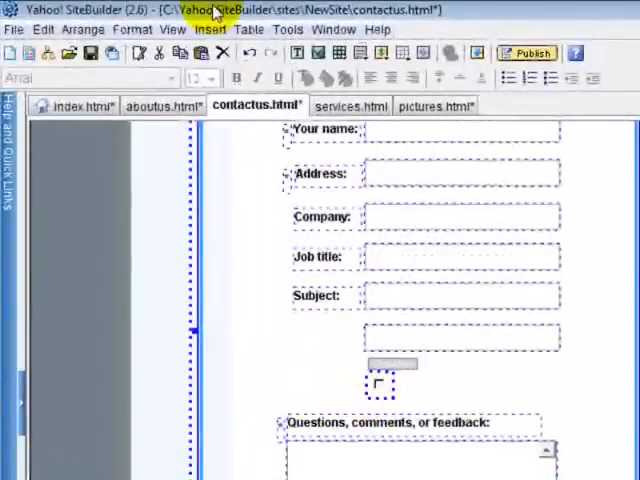
- Insert a list box into the form and name it 'Happy or sad'
click(202, 28)
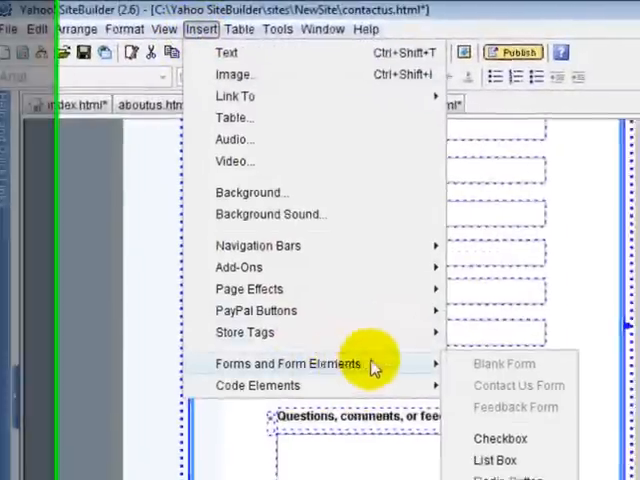
click(496, 460)
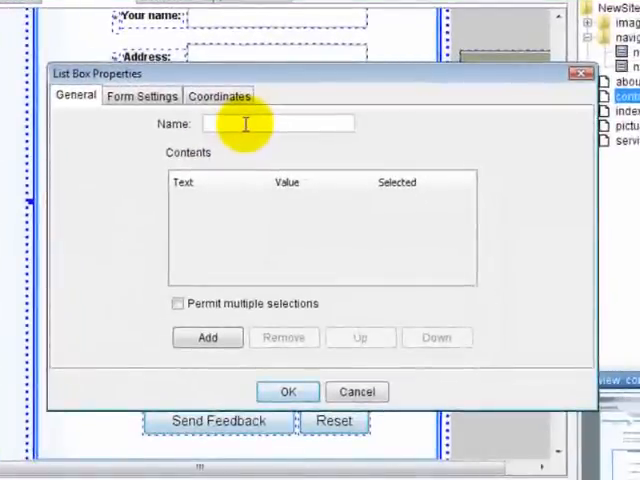
text(Mor)
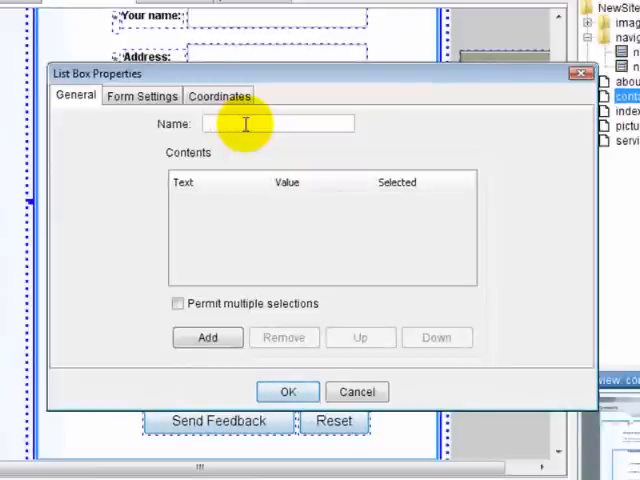
text(S)
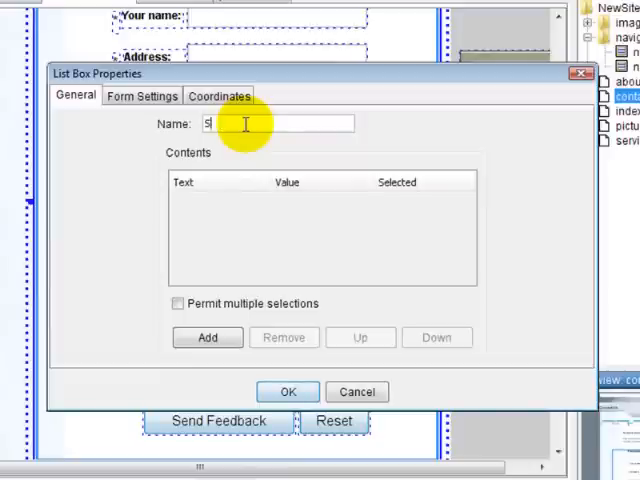
text(Happy)
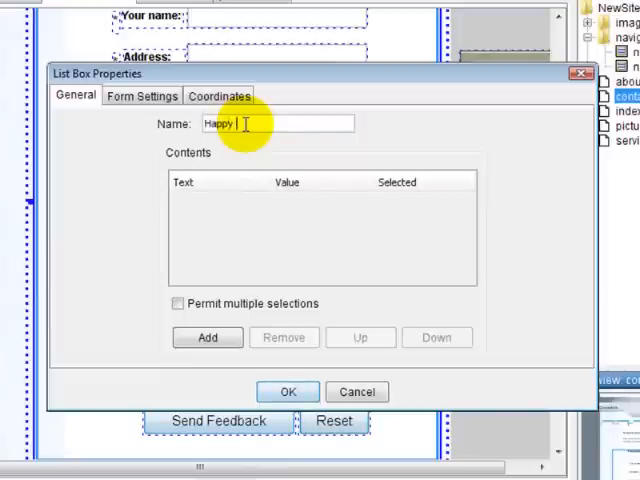
text(or sad)
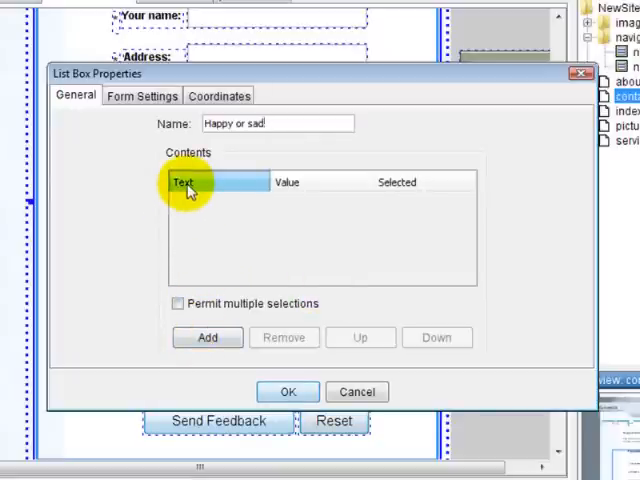
- Give the list box the choices Yes, No and Not sure and confirm it
click(208, 336)
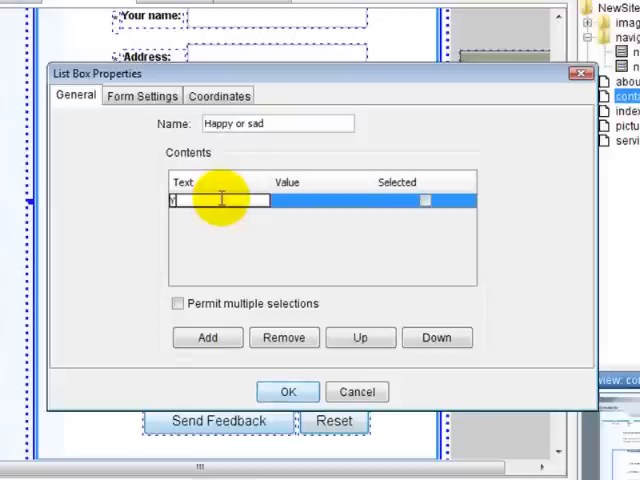
click(208, 336)
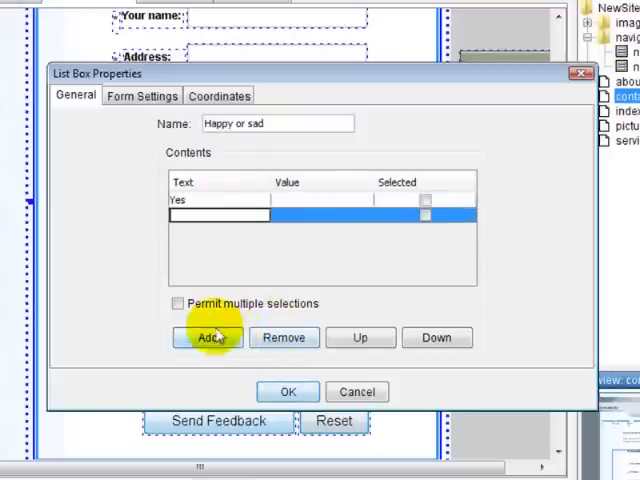
click(208, 336)
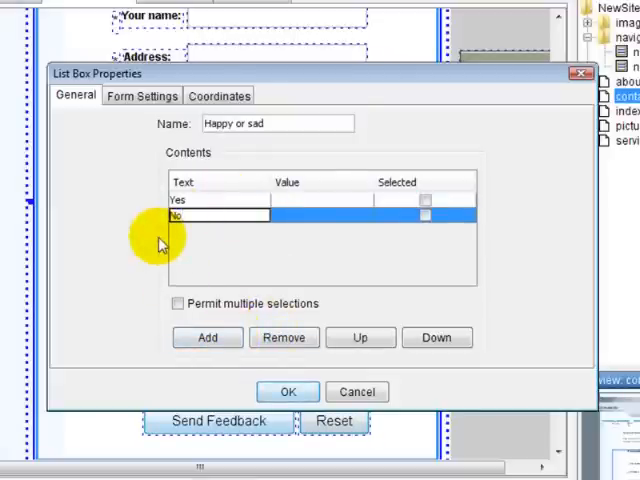
click(208, 336)
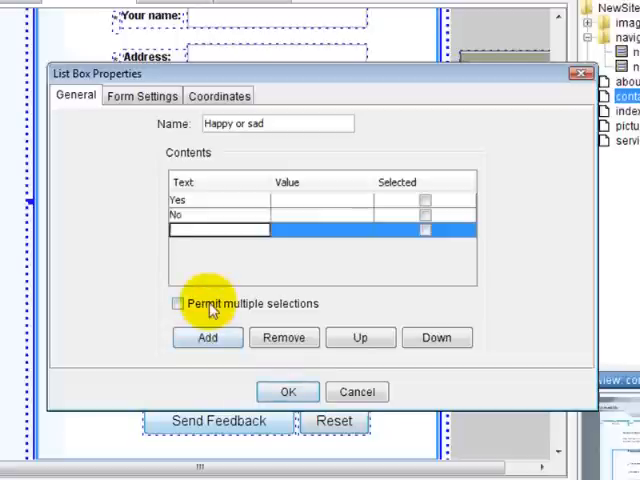
text(Not sure)
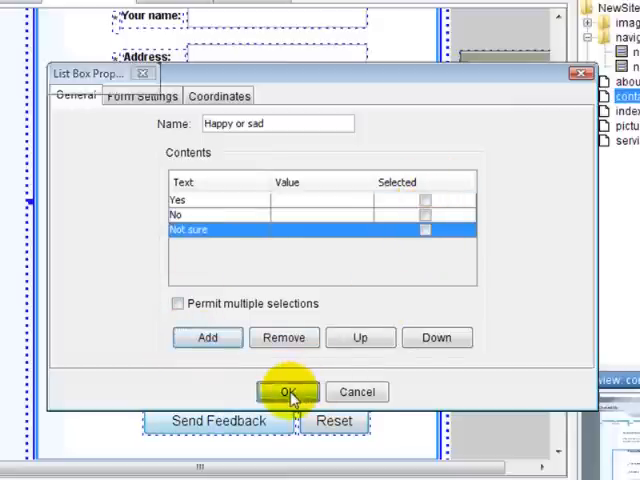
click(288, 392)
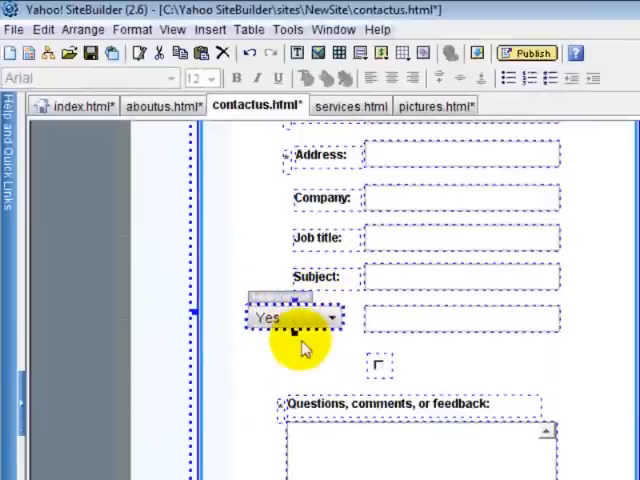
mouse_move(448, 418)
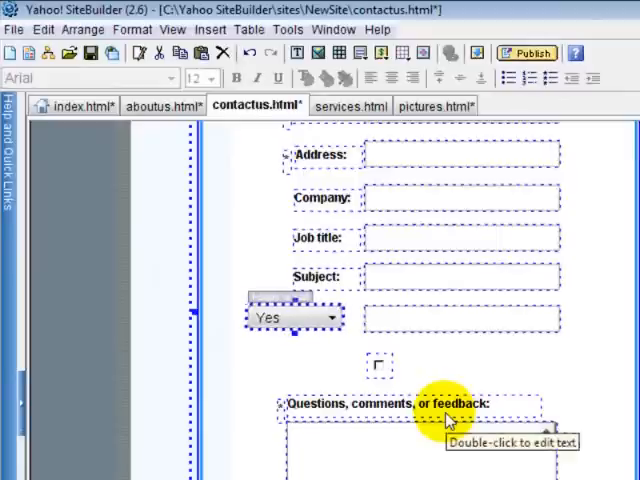
- Add an unselected radio button with group name 'df' beside the checkbox
click(210, 28)
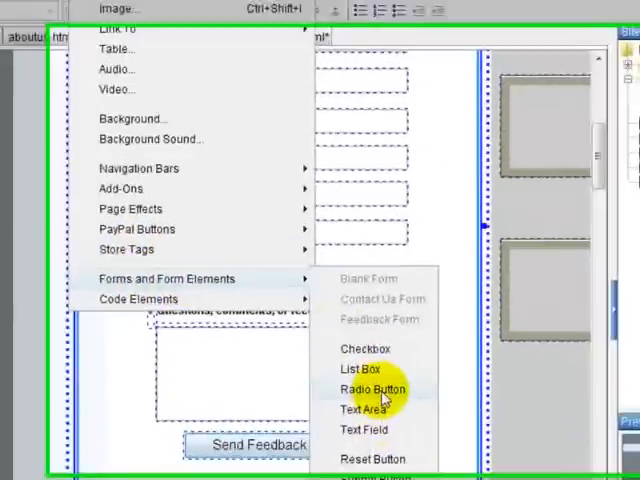
click(372, 388)
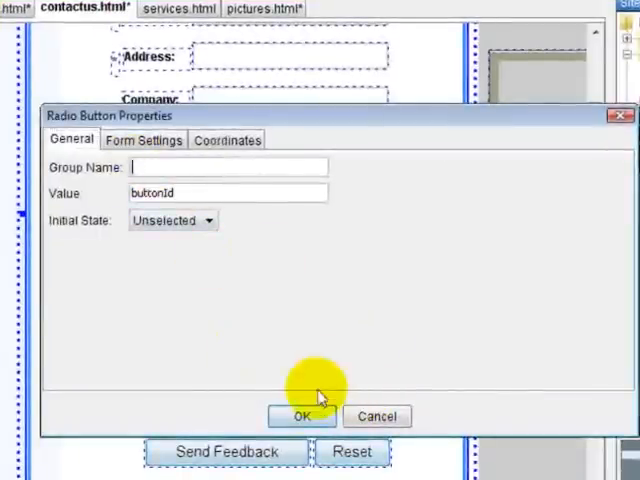
text(df)
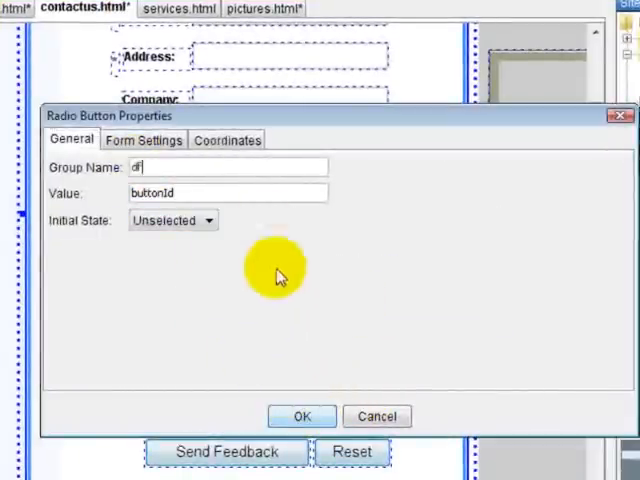
click(300, 416)
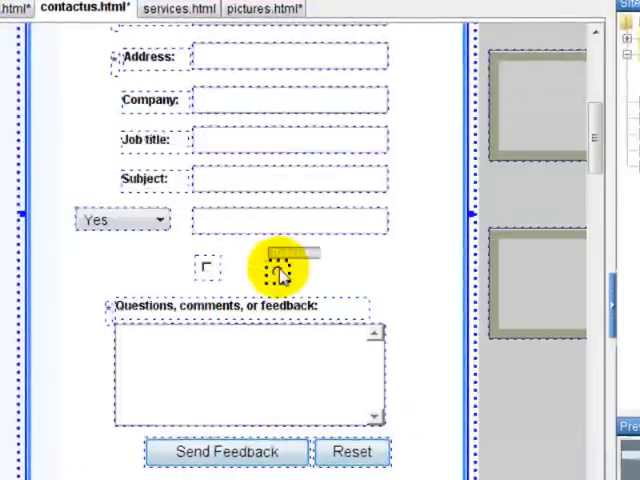